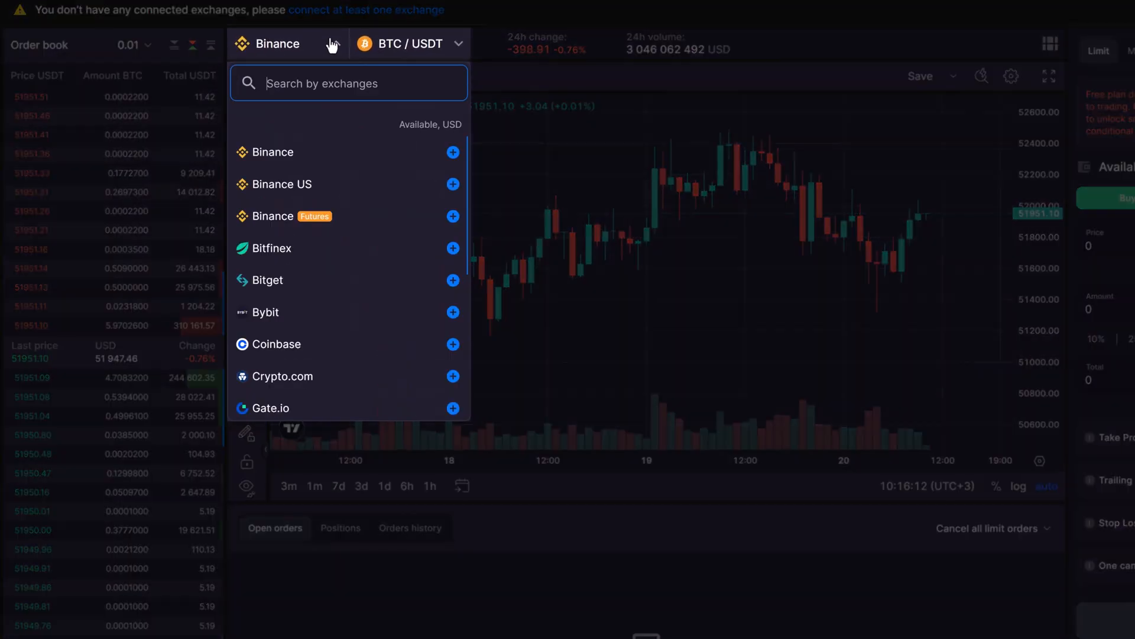
# Scroll down through the exchange list past Binance, Binance US and Bitfinex.
pyautogui.scroll(-3)
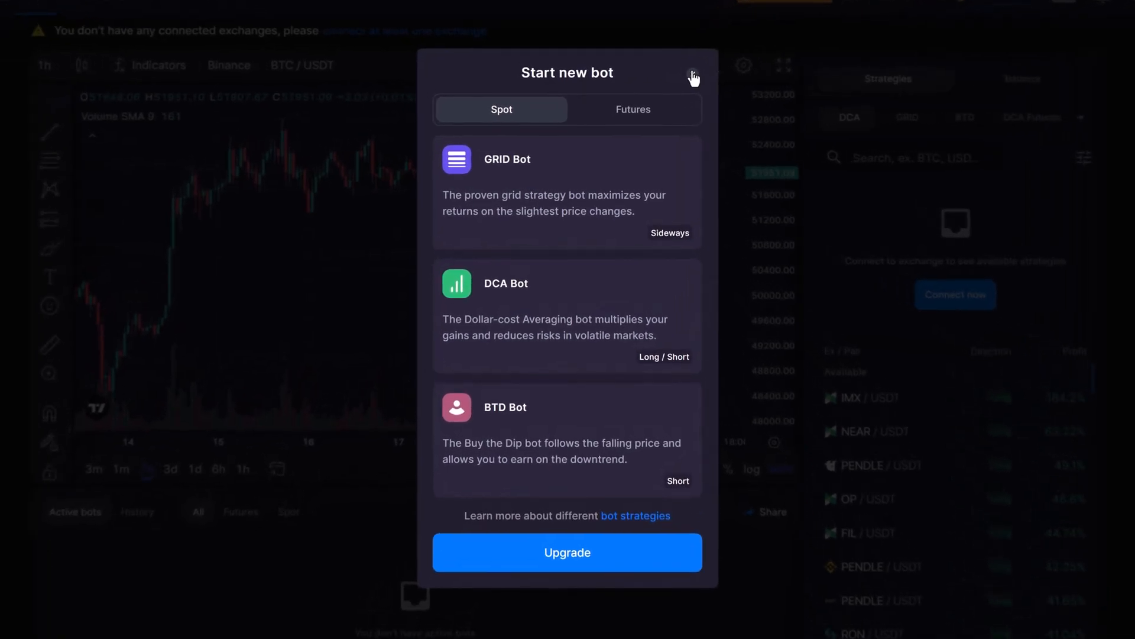
# View futures bot types, close the overview, and add a new exchange from My exchanges.
pyautogui.click(633, 110)
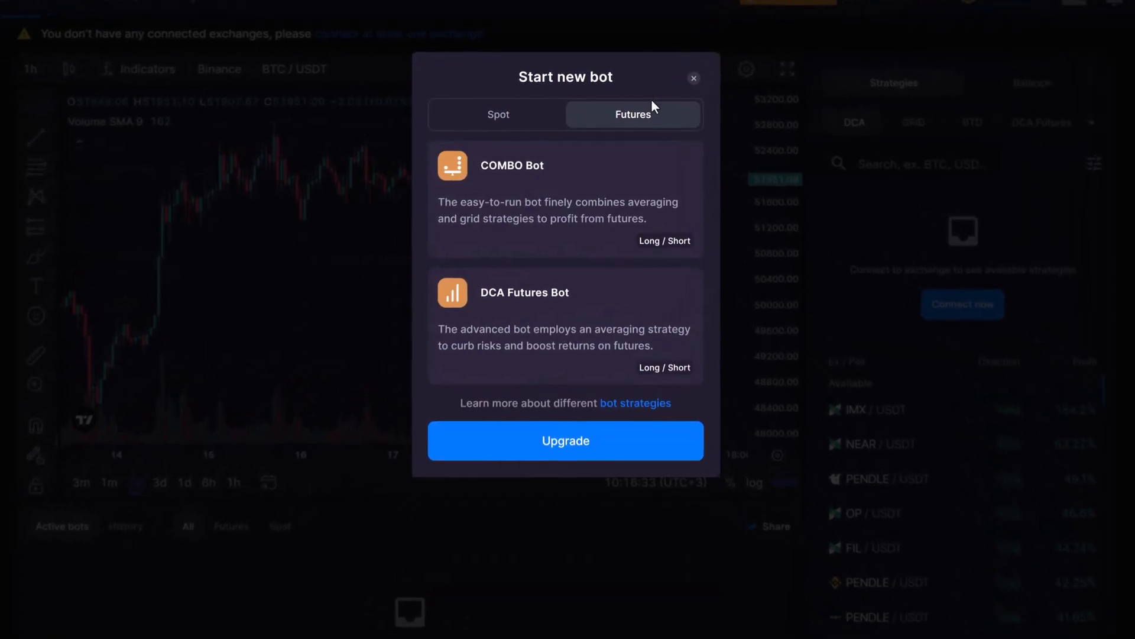
pyautogui.click(693, 78)
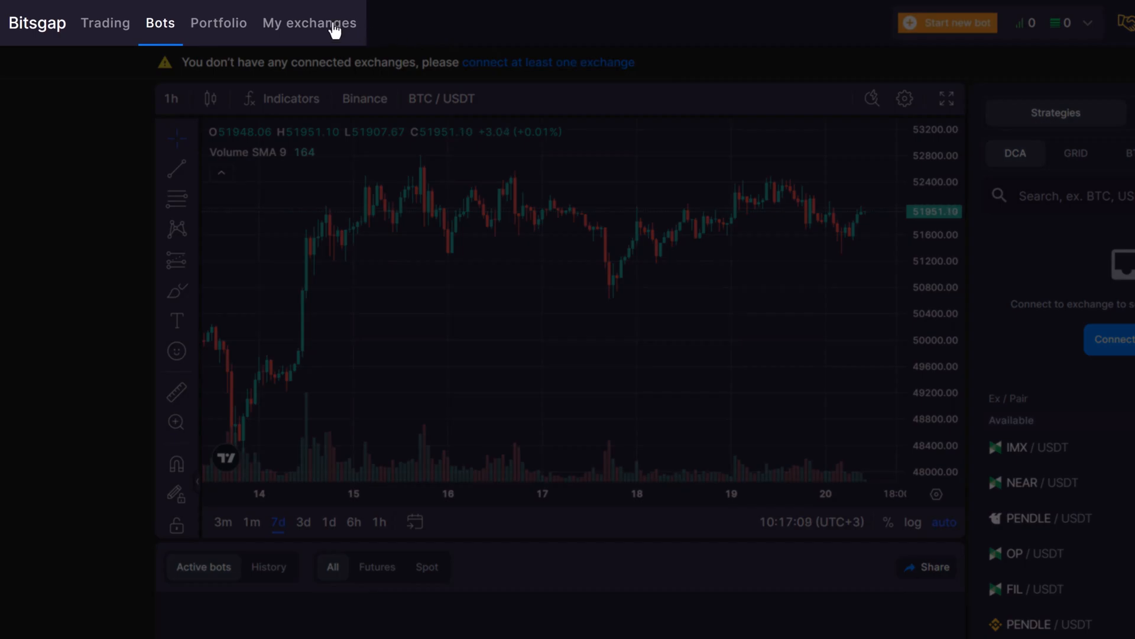
pyautogui.click(309, 22)
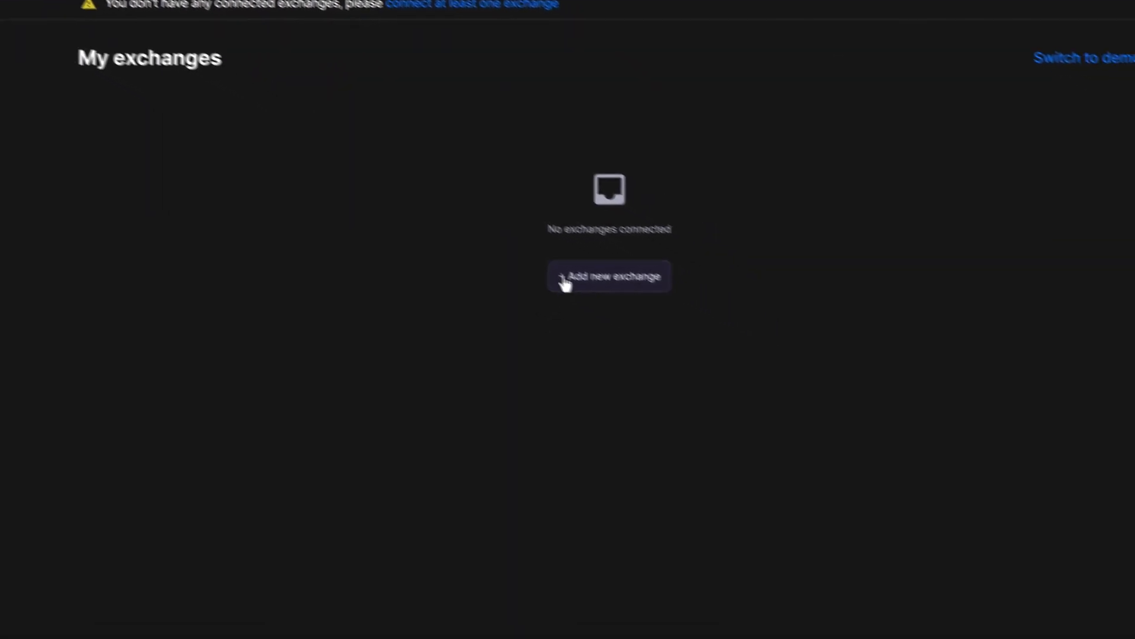
pyautogui.click(609, 276)
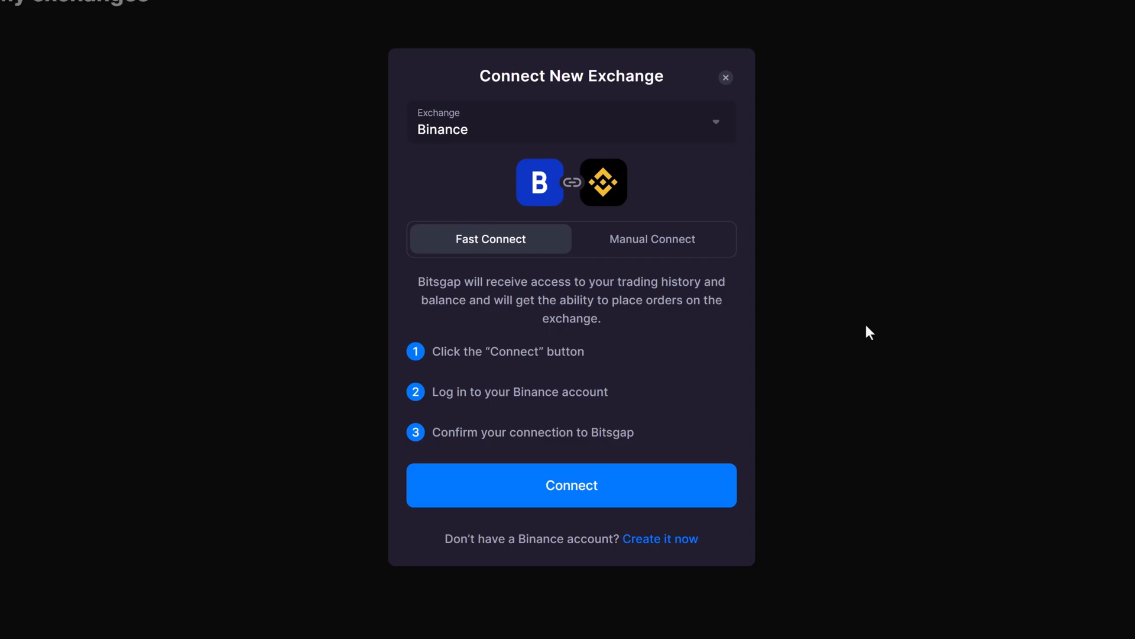
pyautogui.moveTo(843, 348)
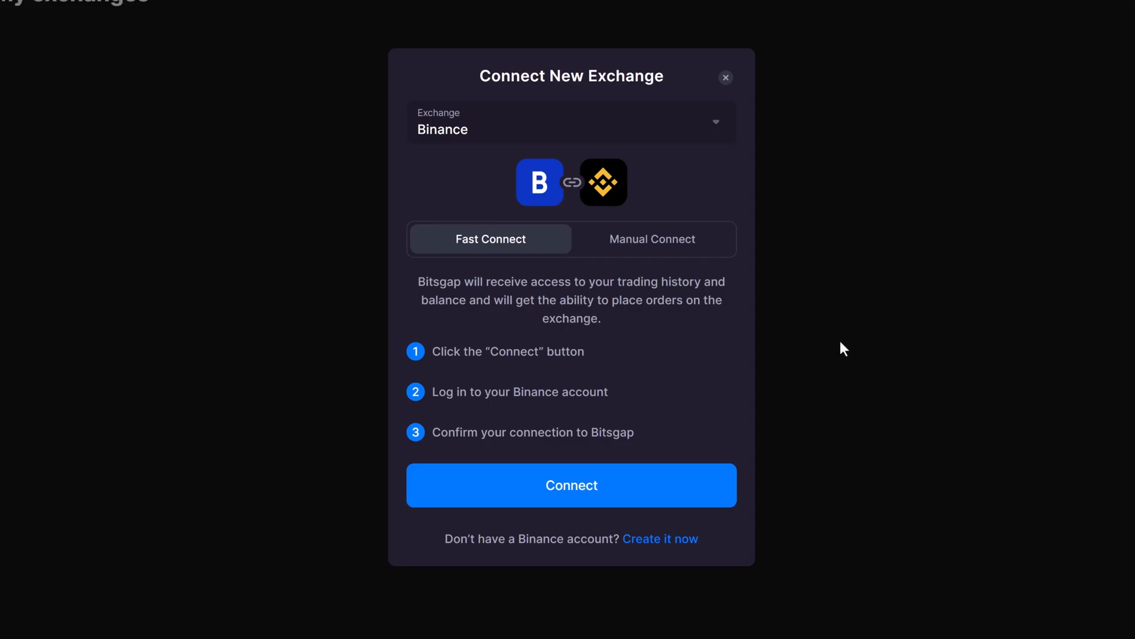
pyautogui.moveTo(751, 455)
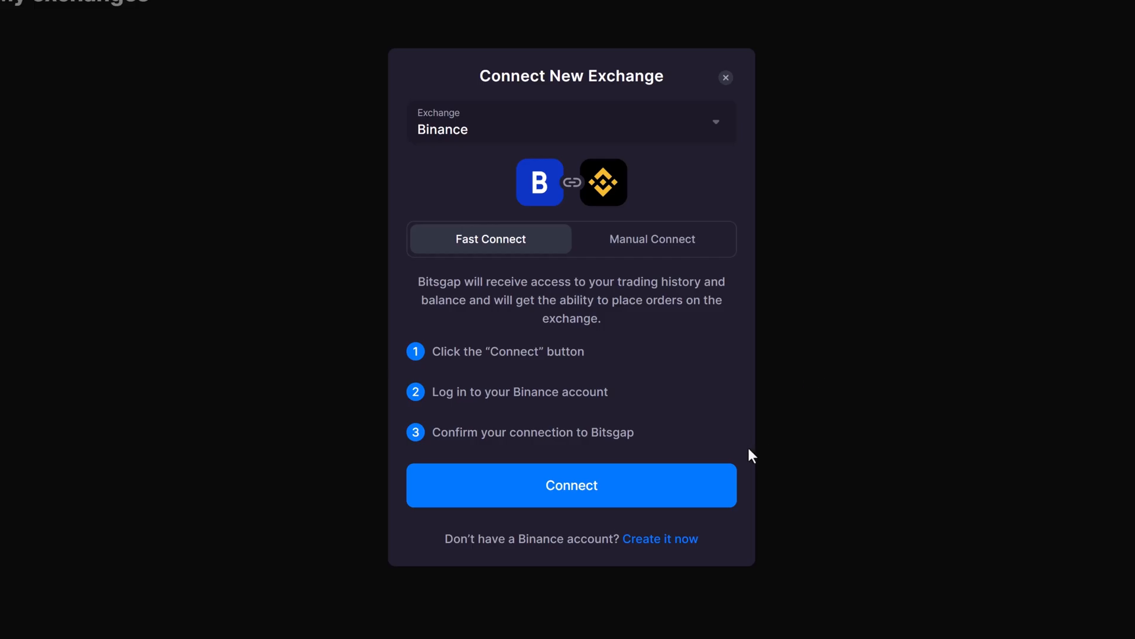
# Connect the Binance account using Fast Connect.
pyautogui.click(571, 485)
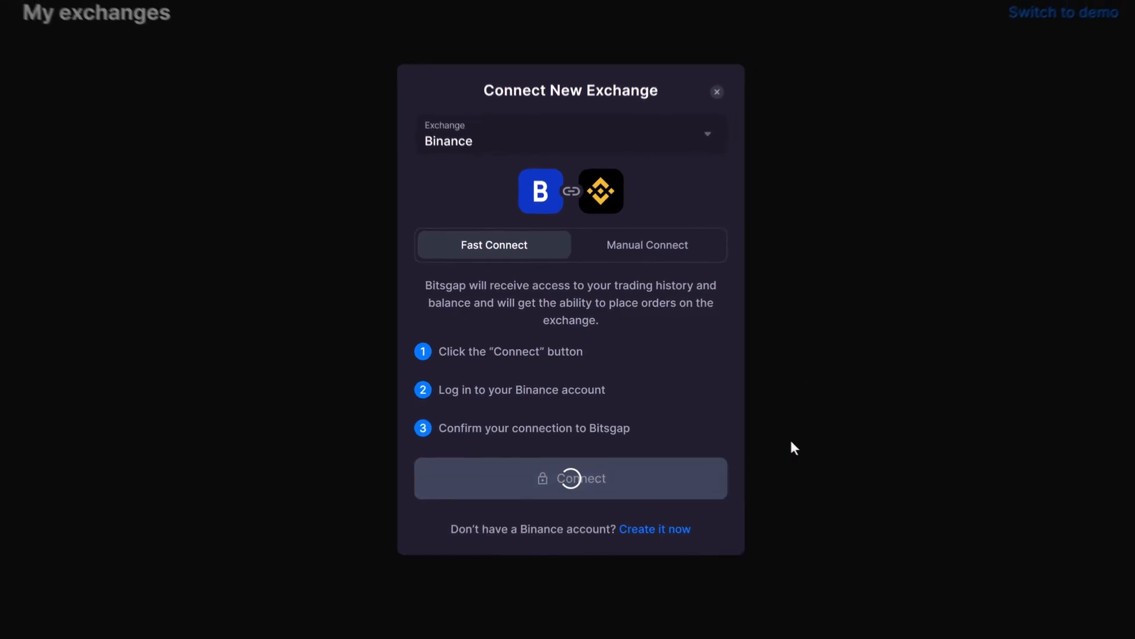